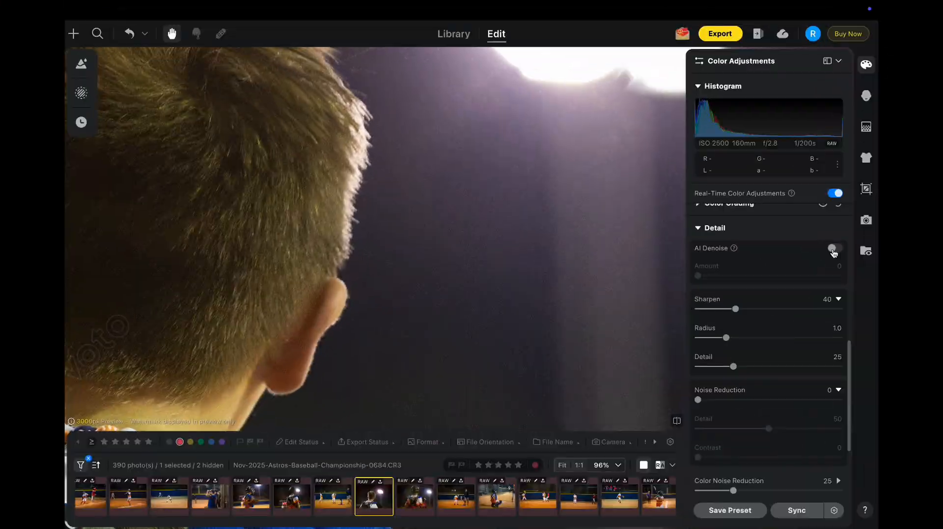
Start cloud sync for the AI Color Match project and dismiss the syncing progress view.
left_click(833, 249)
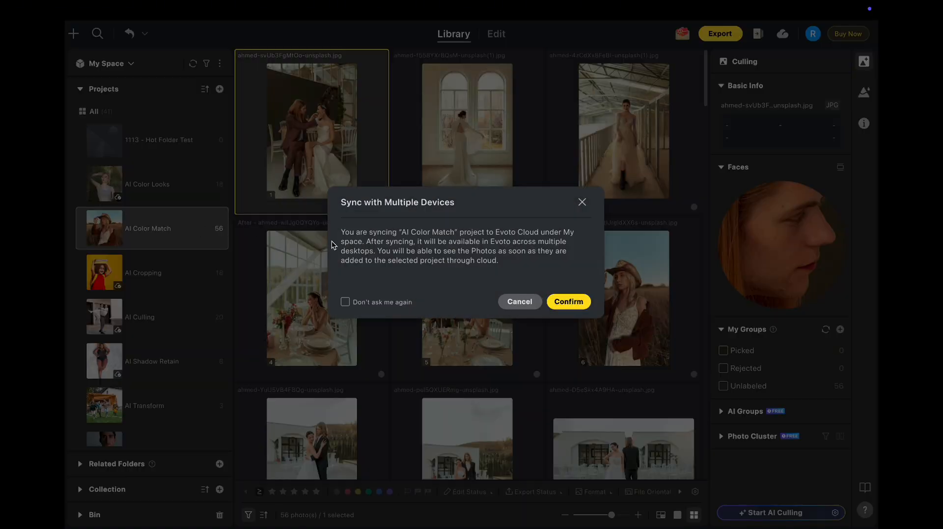
left_click(568, 302)
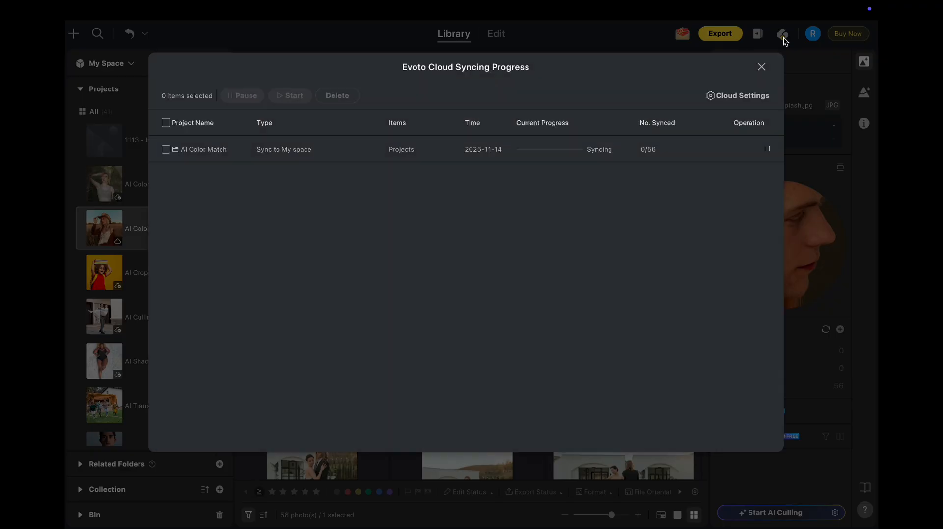
left_click(720, 33)
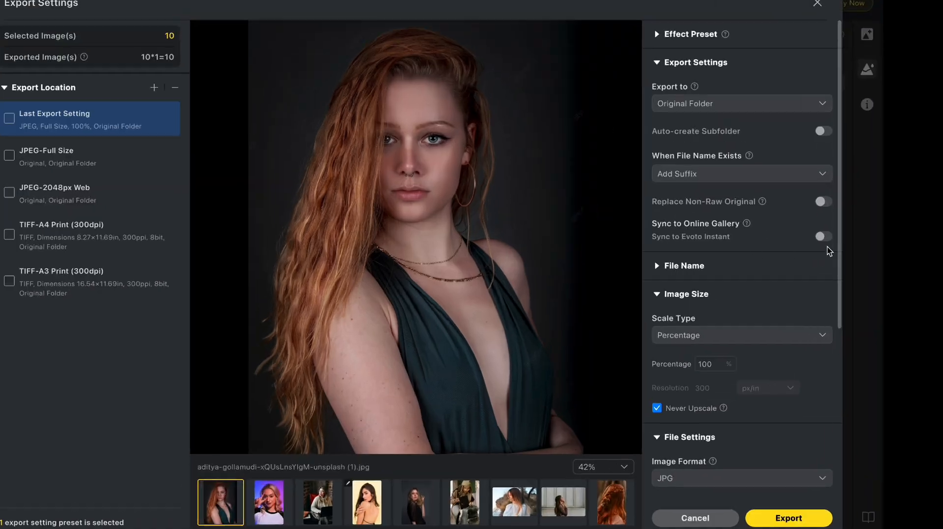
Switch on Sync to Online Gallery so the ten exported images go to Evoto Instant.
left_click(823, 236)
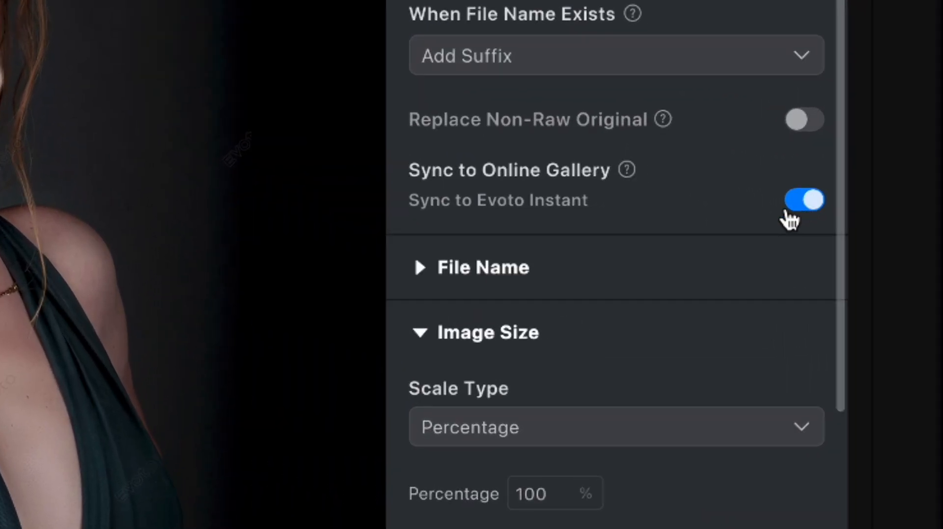
mouse_move(628, 170)
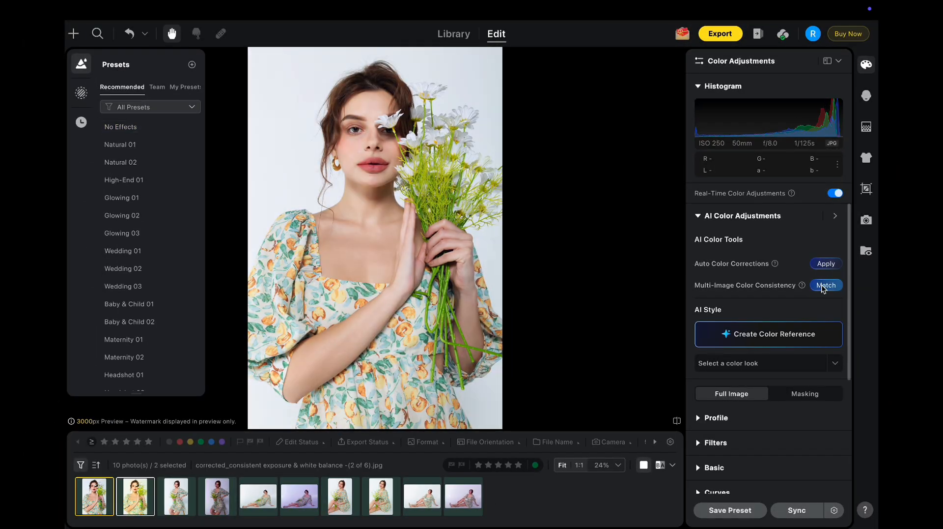
Run Multi-Image Color Consistency Match on the ten photos and browse the series.
left_click(825, 285)
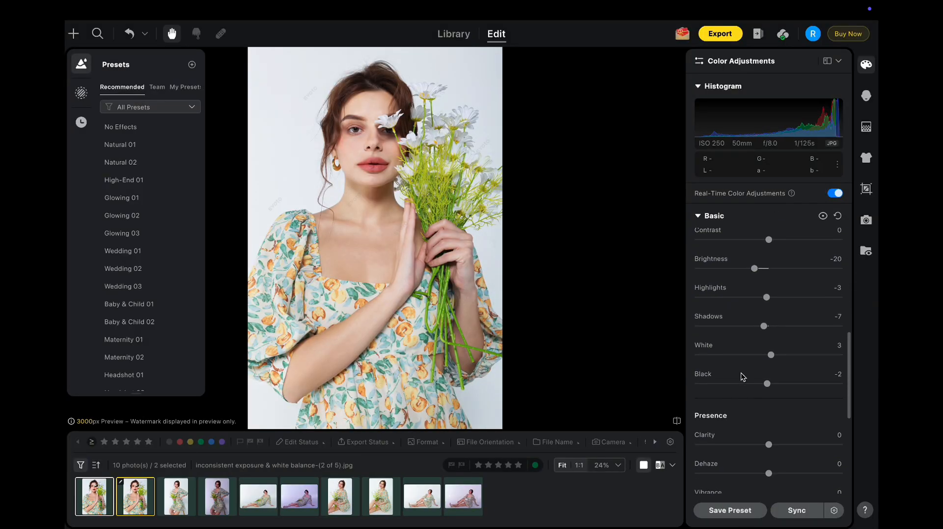
left_click(258, 496)
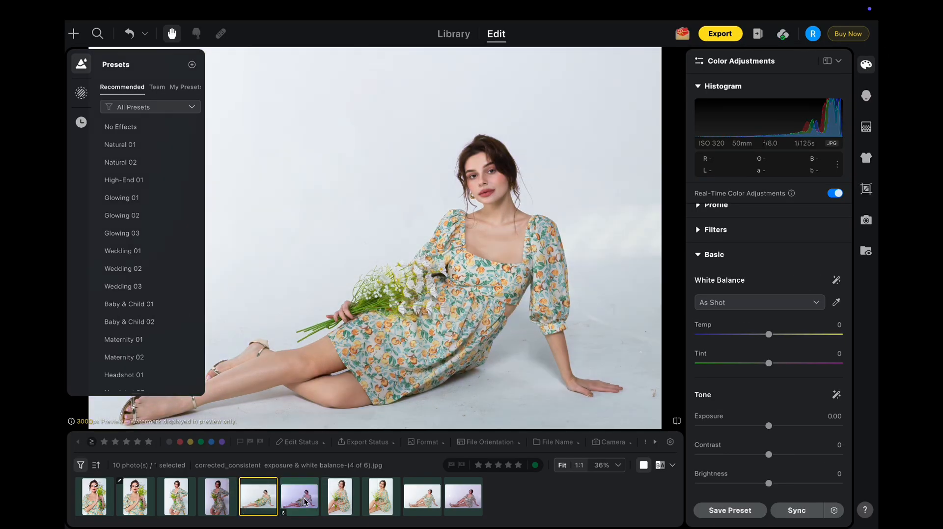
left_click(299, 496)
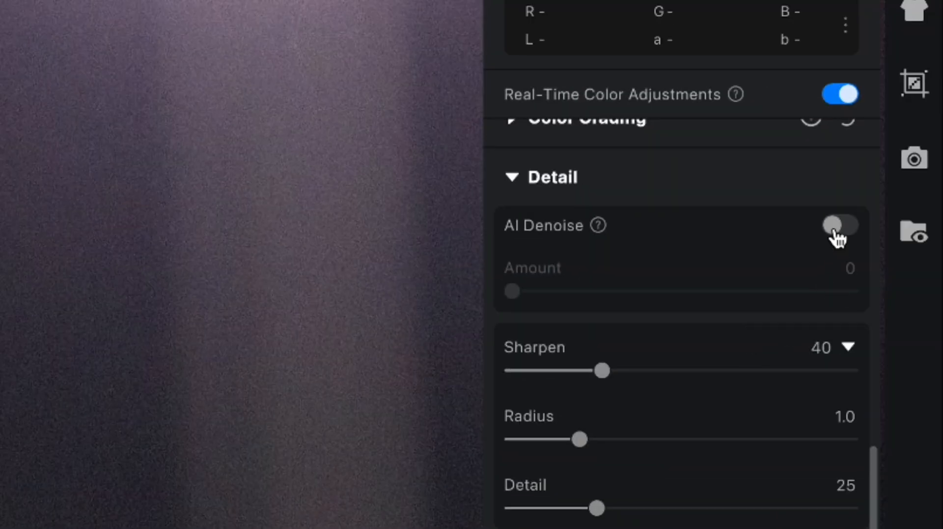
Turn on AI Denoise for the dark, grainy photo.
left_click(840, 225)
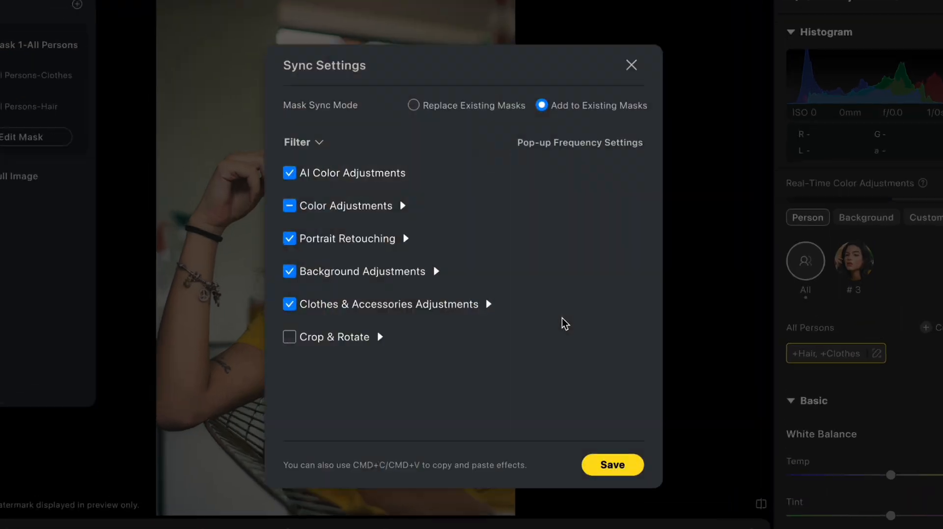
Save sync settings with Add to Existing Masks and the adjustment categories kept.
left_click(414, 104)
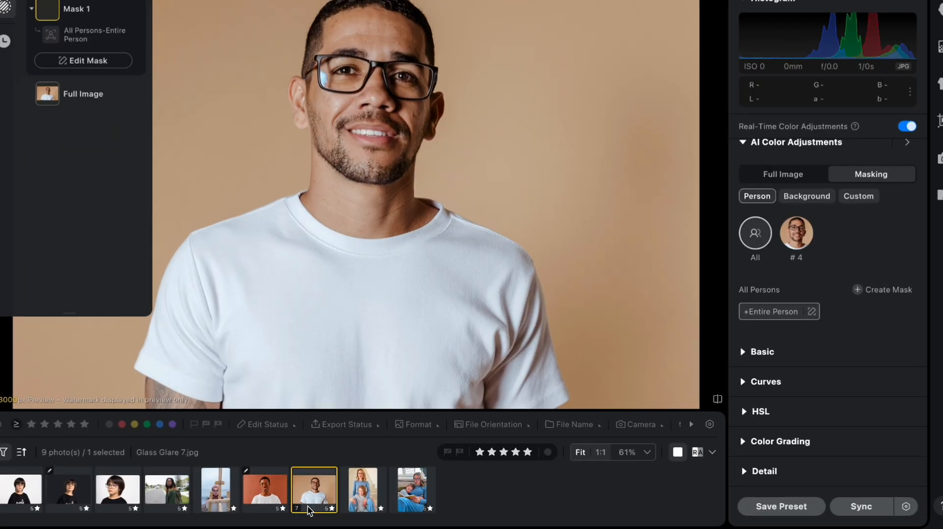
Make a virtual copy of the smiling man's photo from the filmstrip menu.
right_click(314, 490)
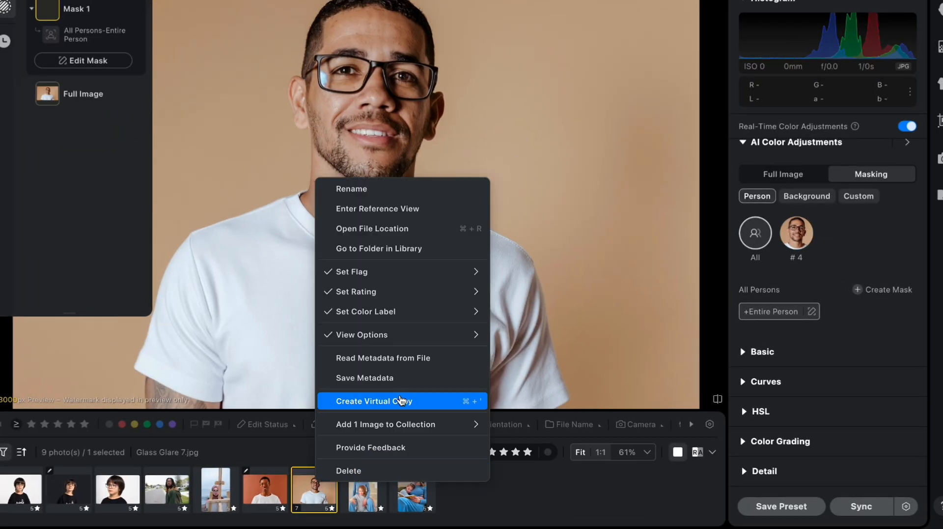
left_click(374, 401)
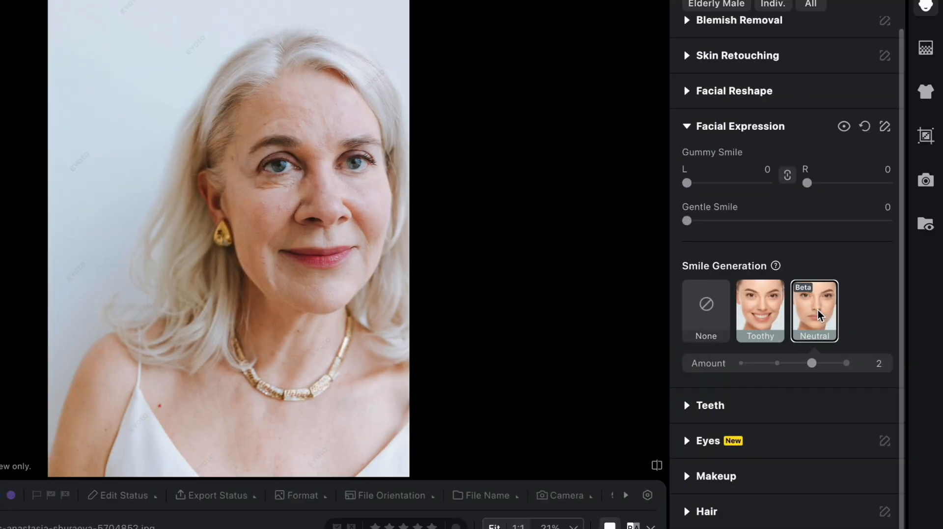
Adjust the Neutral smile amount on the silver-haired woman and move to the next portrait.
left_click_drag(812, 363, 847, 363)
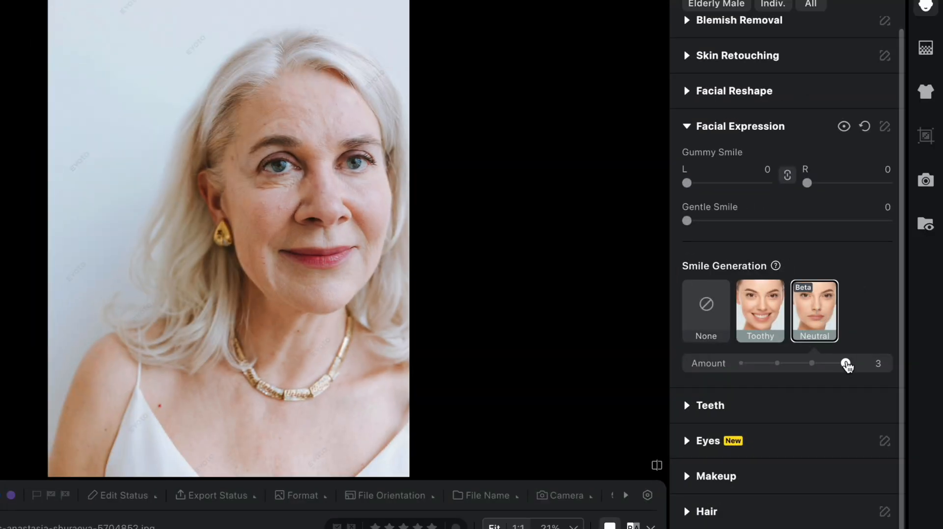
left_click_drag(847, 363, 813, 363)
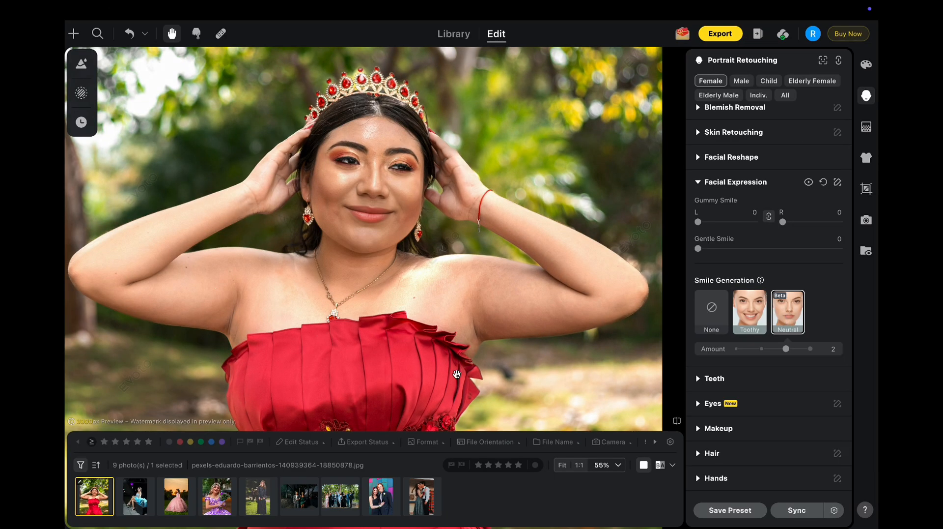
left_click(216, 496)
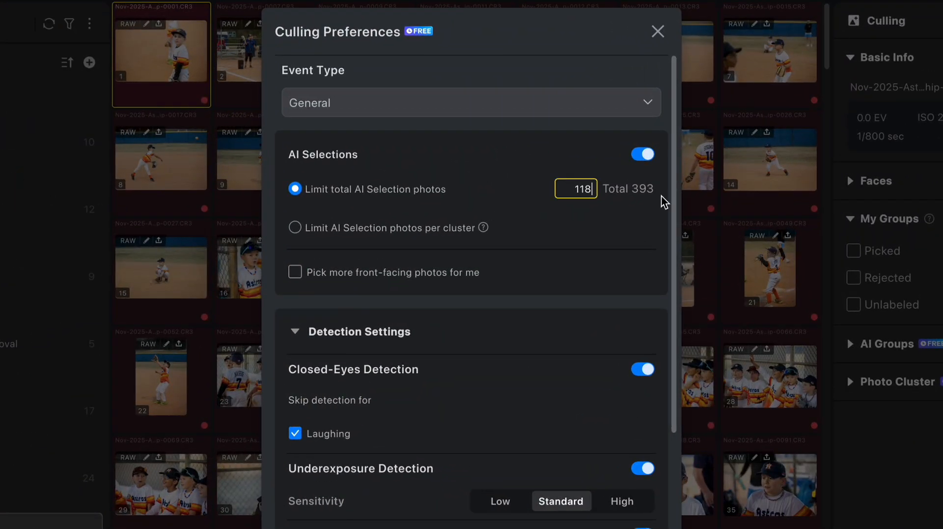
Enter 75 as the AI Selection photo limit and review the Detection Settings.
type("75")
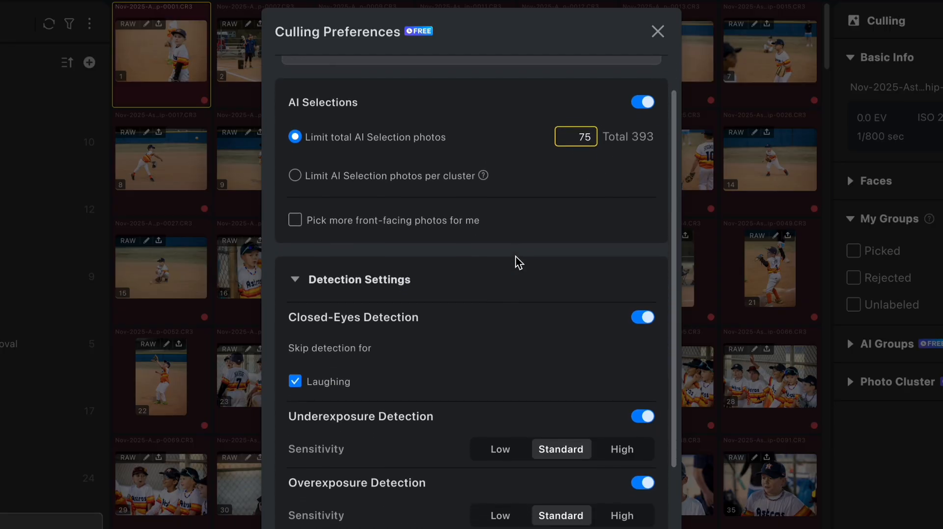
scroll("down", 3)
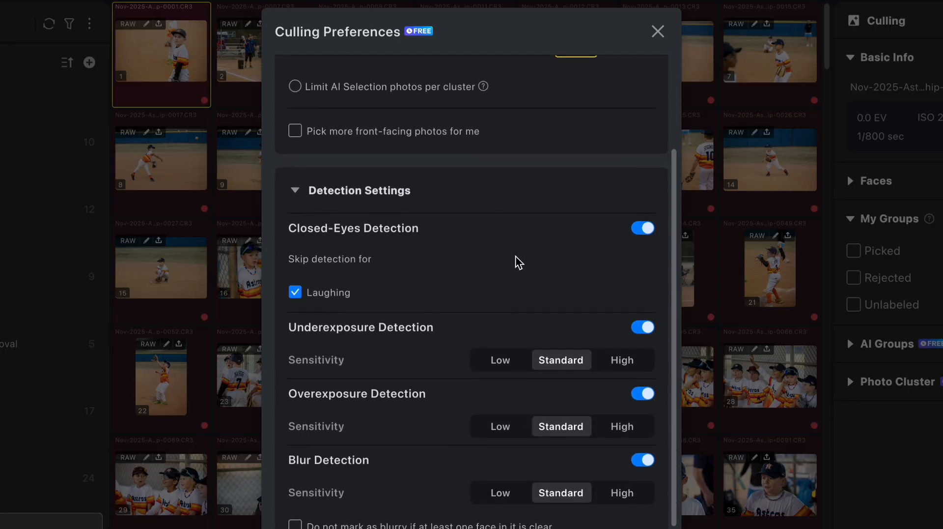
scroll("down", 3)
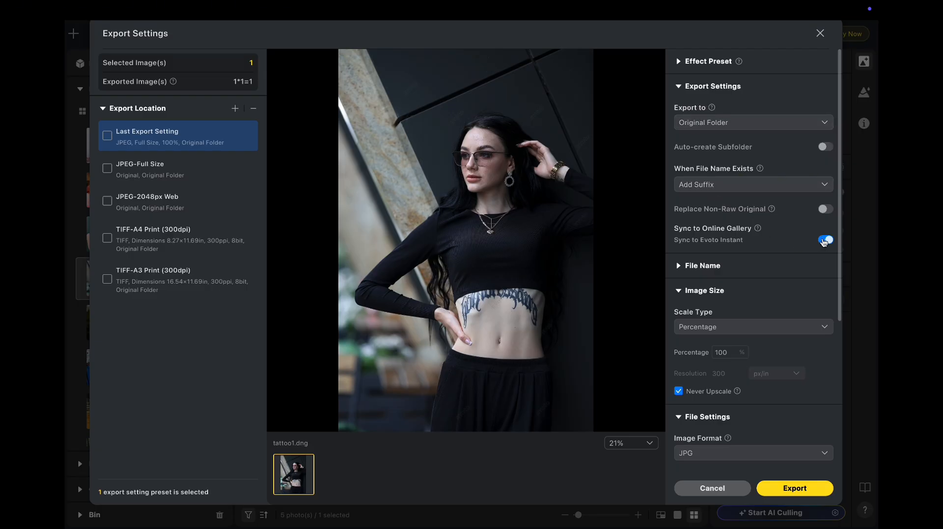
Turn off online-gallery sync and select the JPEG-2048px Web and TIFF-A3 Print presets.
left_click(825, 239)
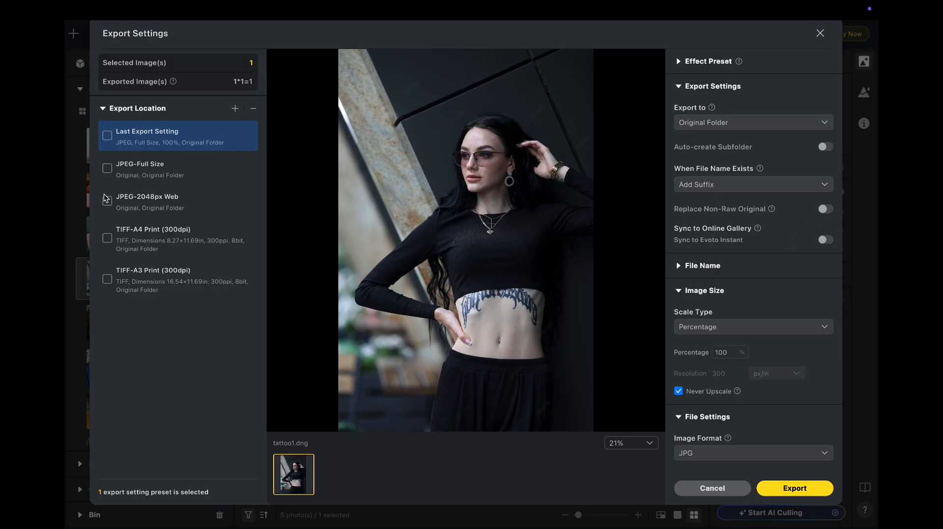
left_click(108, 201)
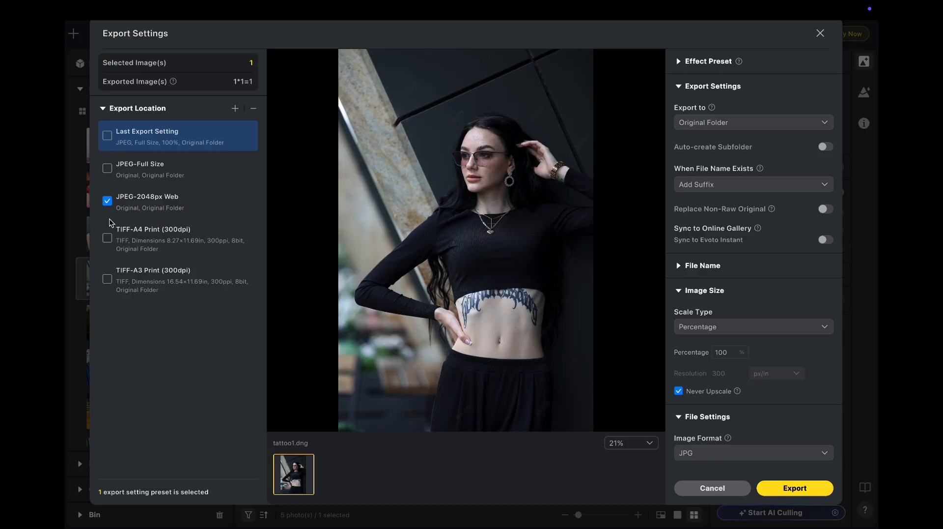
left_click(107, 279)
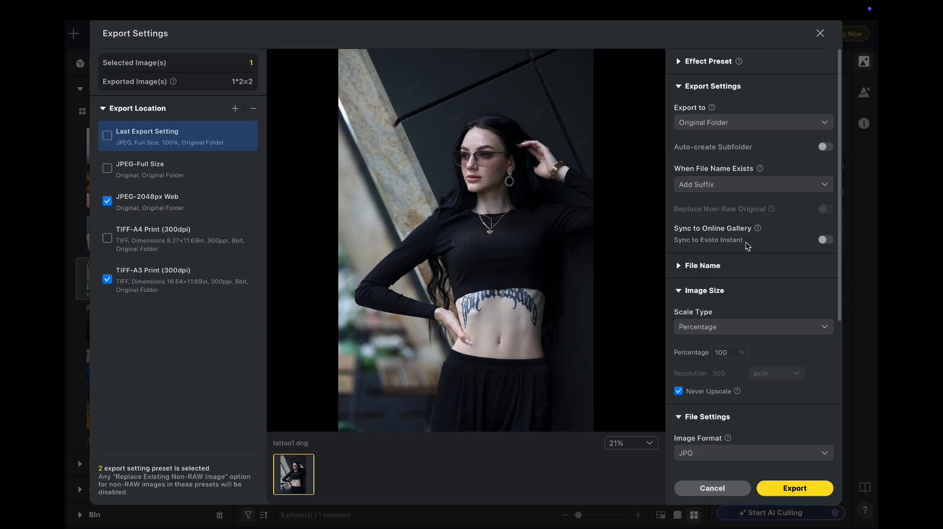
scroll("down", 3)
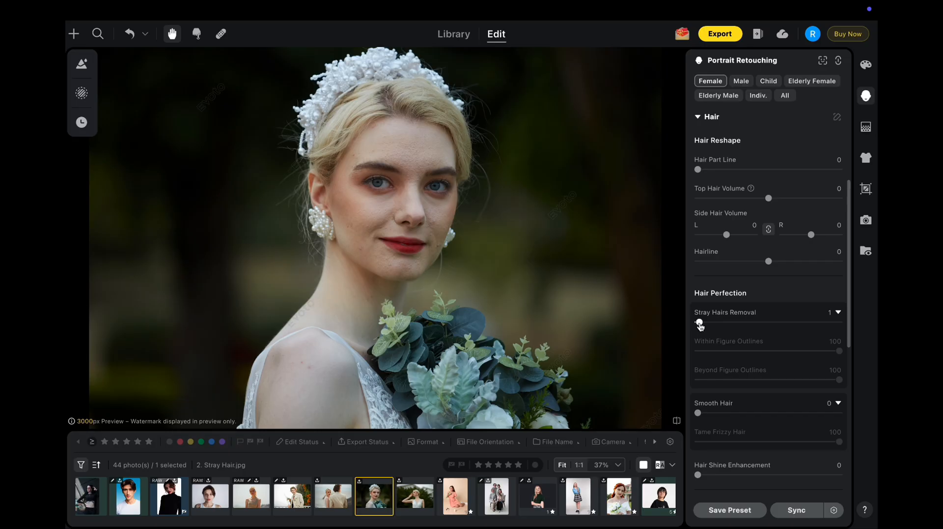
Remove the bride's stray hairs and shift the sunset sky tint toward green.
left_click_drag(701, 321, 840, 322)
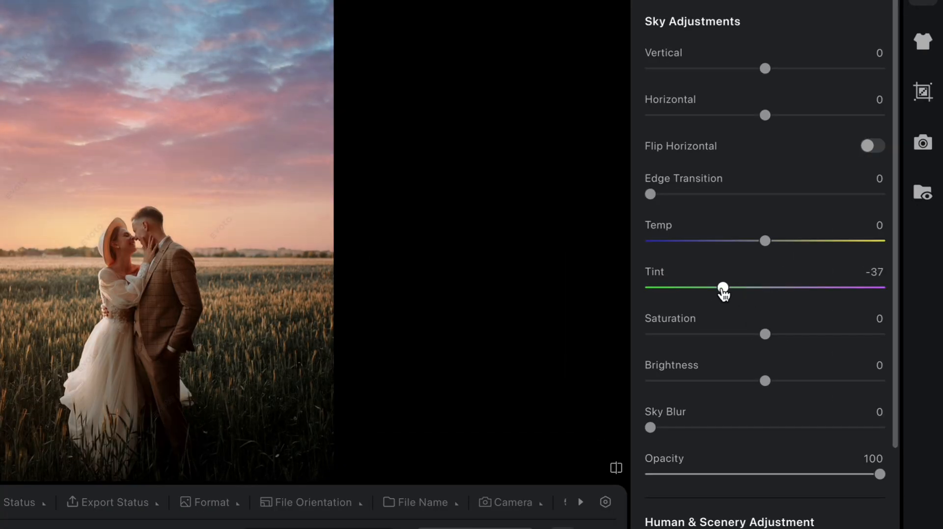
left_click_drag(725, 288, 708, 288)
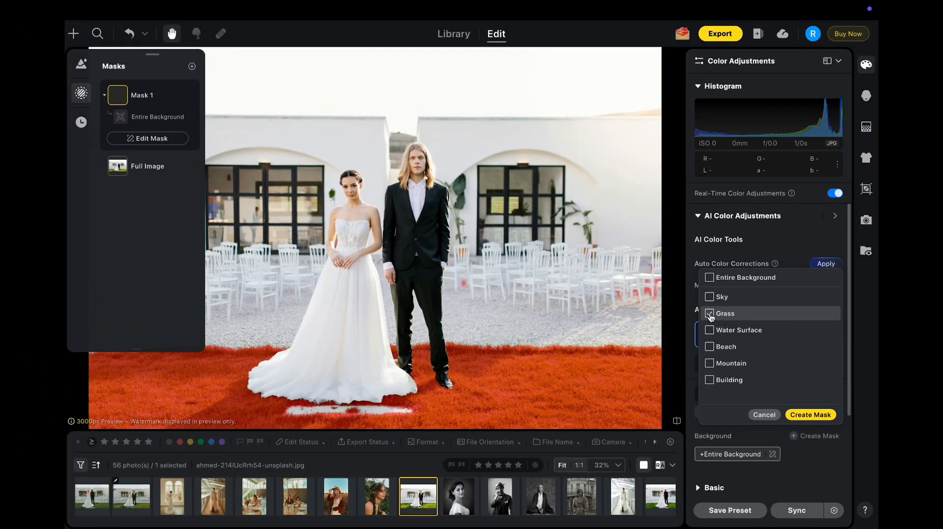
Create a grass-only Background mask and shift its tint toward magenta.
left_click(811, 414)
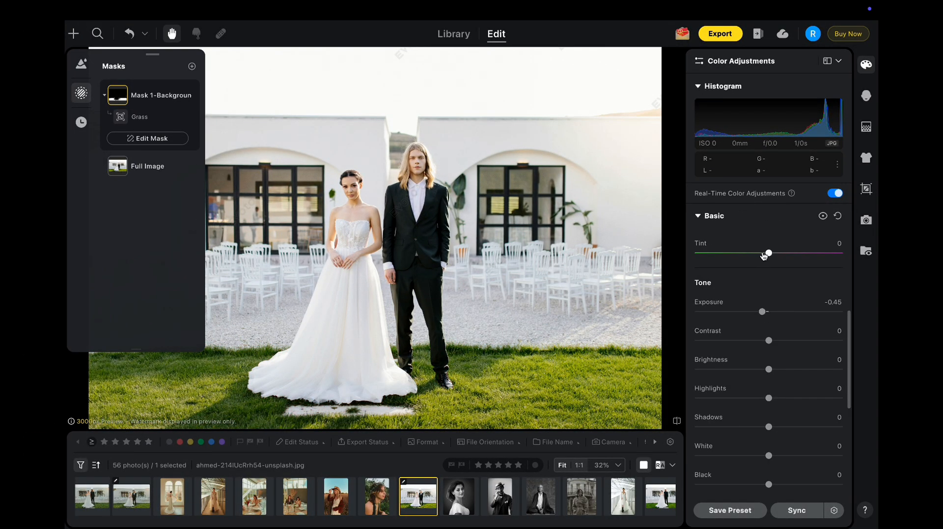
left_click_drag(769, 253, 794, 254)
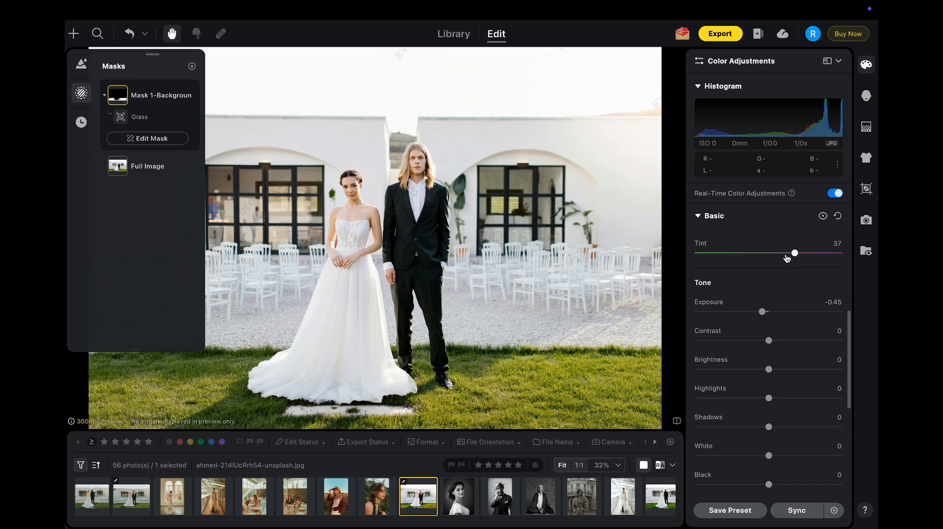
Set the cutout export's Image Format to TIFF(8 bits).
left_click(454, 33)
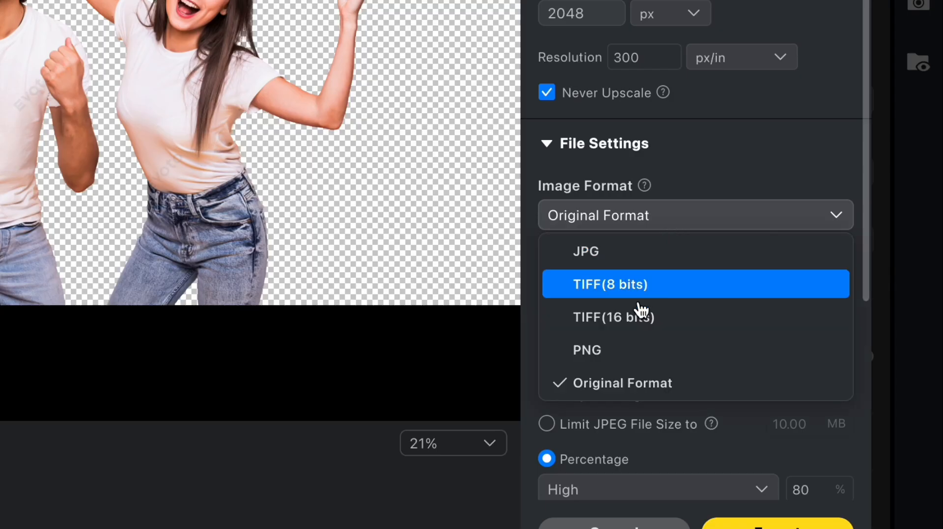
left_click(585, 350)
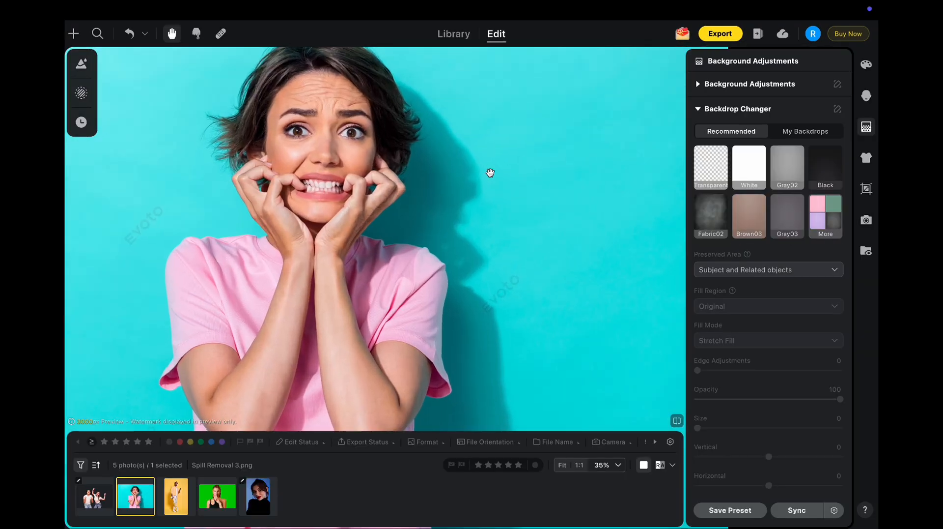
Replace the teal backdrop behind the woman with the Transparent backdrop in Backdrop Changer.
left_click(711, 167)
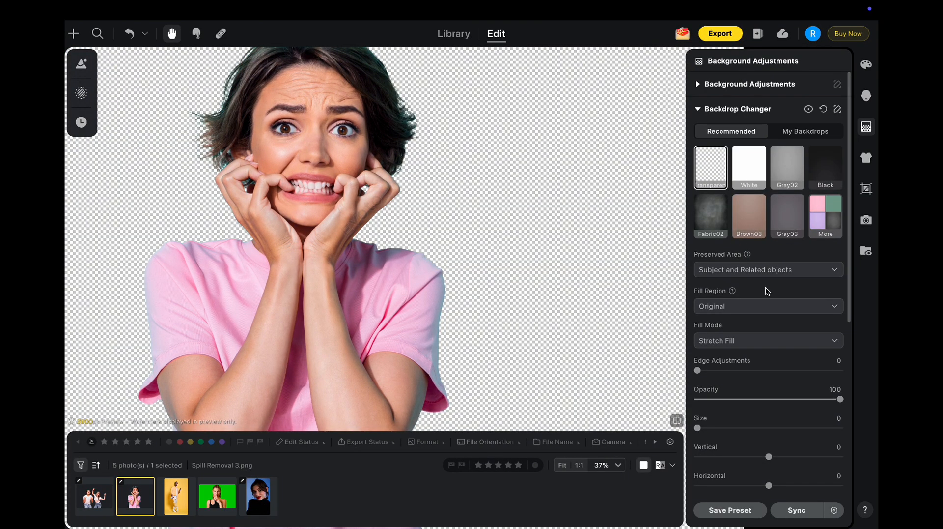